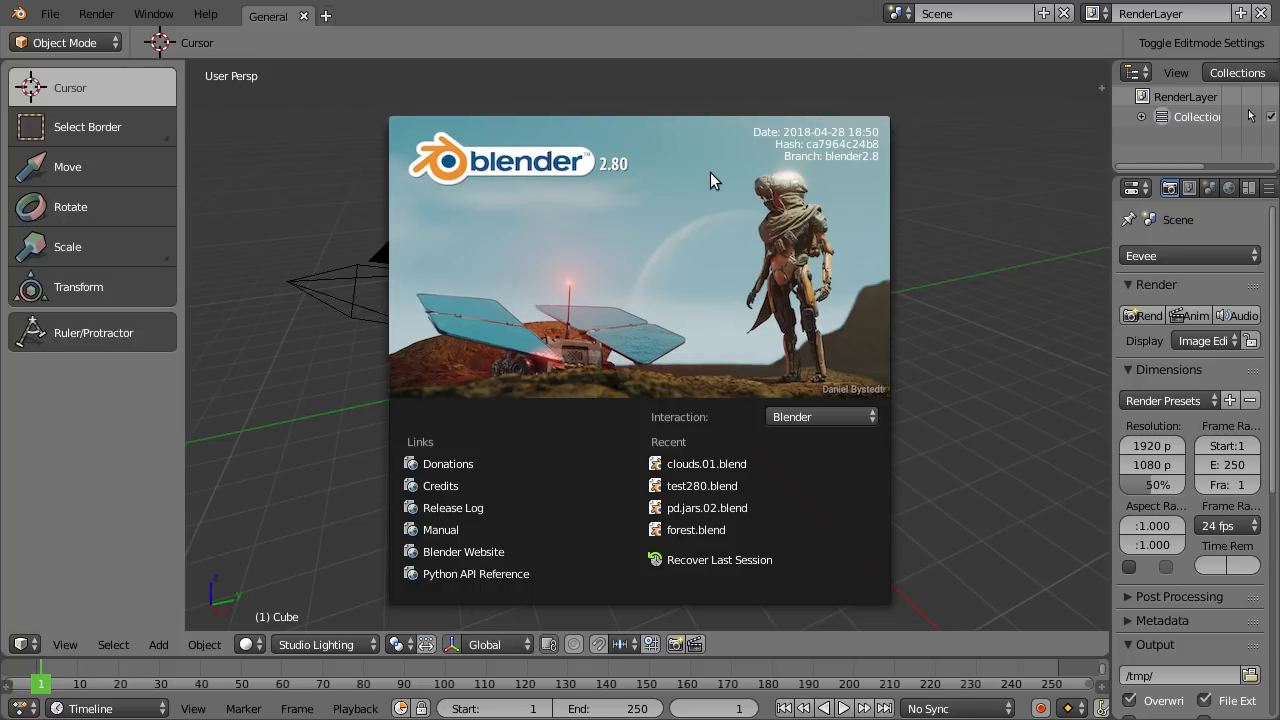
{"action": "mouse_move", "coordinate": [182, 220]}
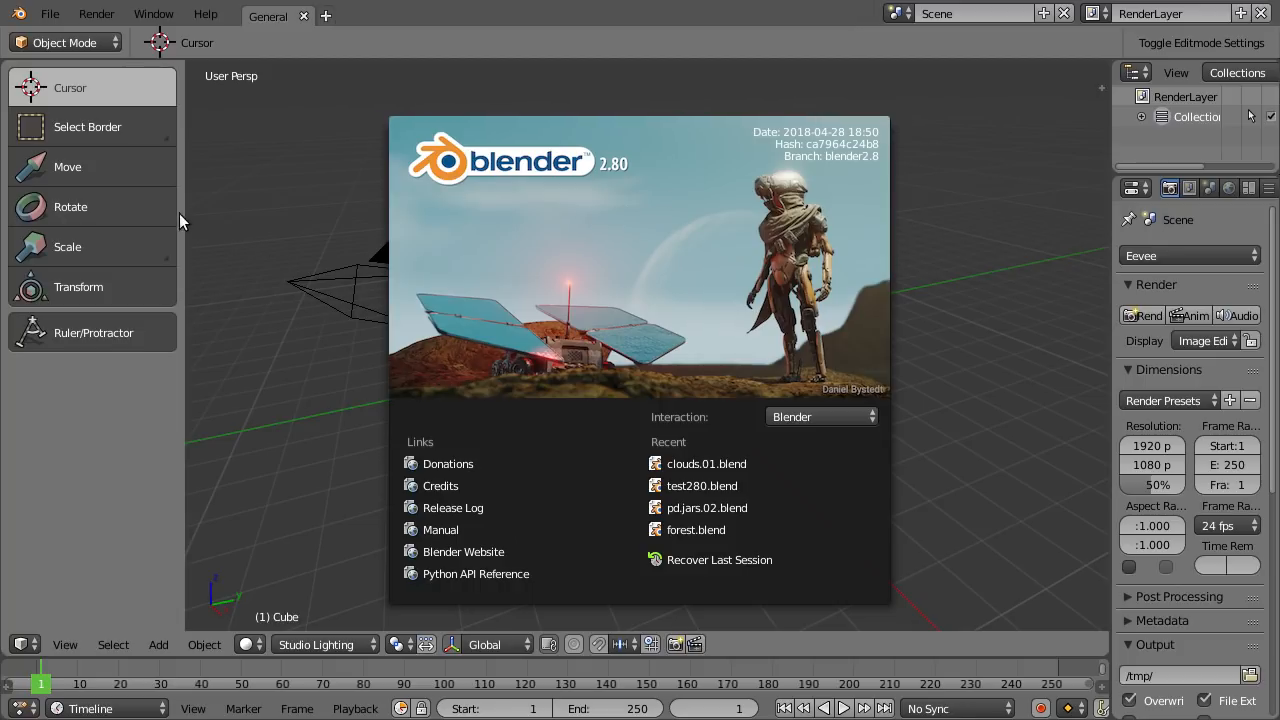
{"action": "mouse_move", "coordinate": [130, 178]}
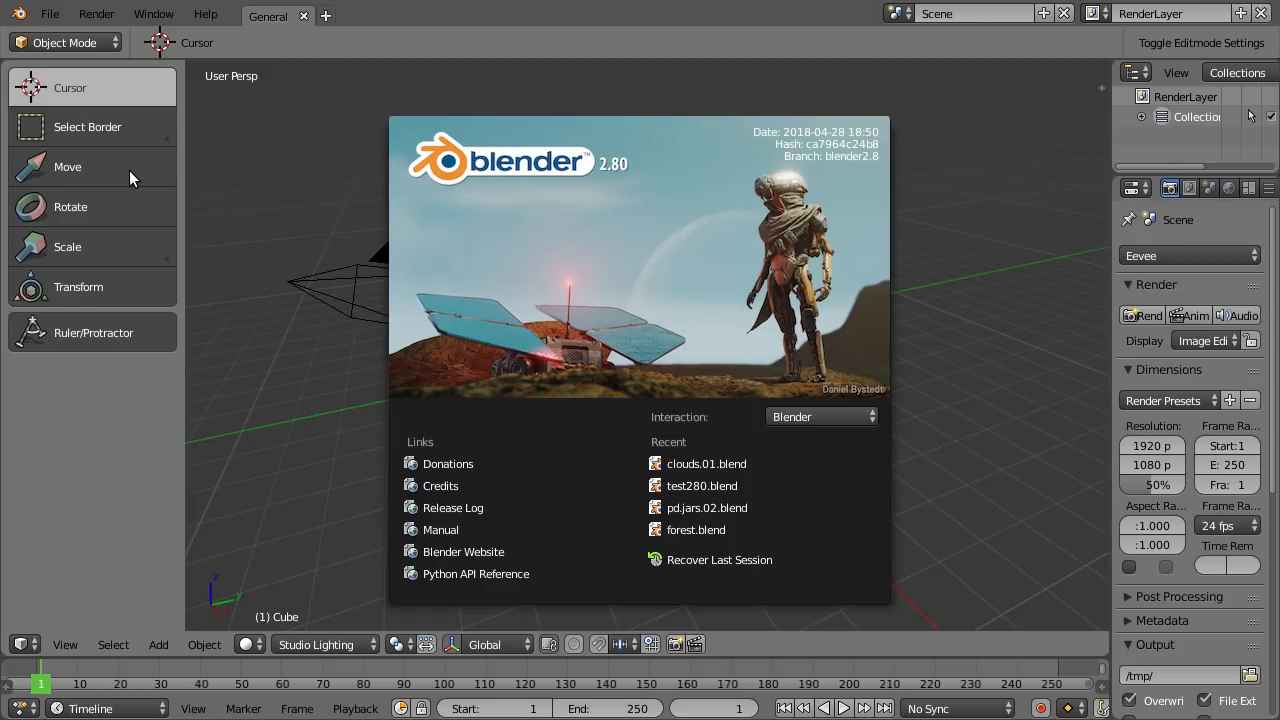
- Dismiss the startup splash screen to reveal the default scene with cube, camera and light
{"action": "left_click", "coordinate": [280, 380]}
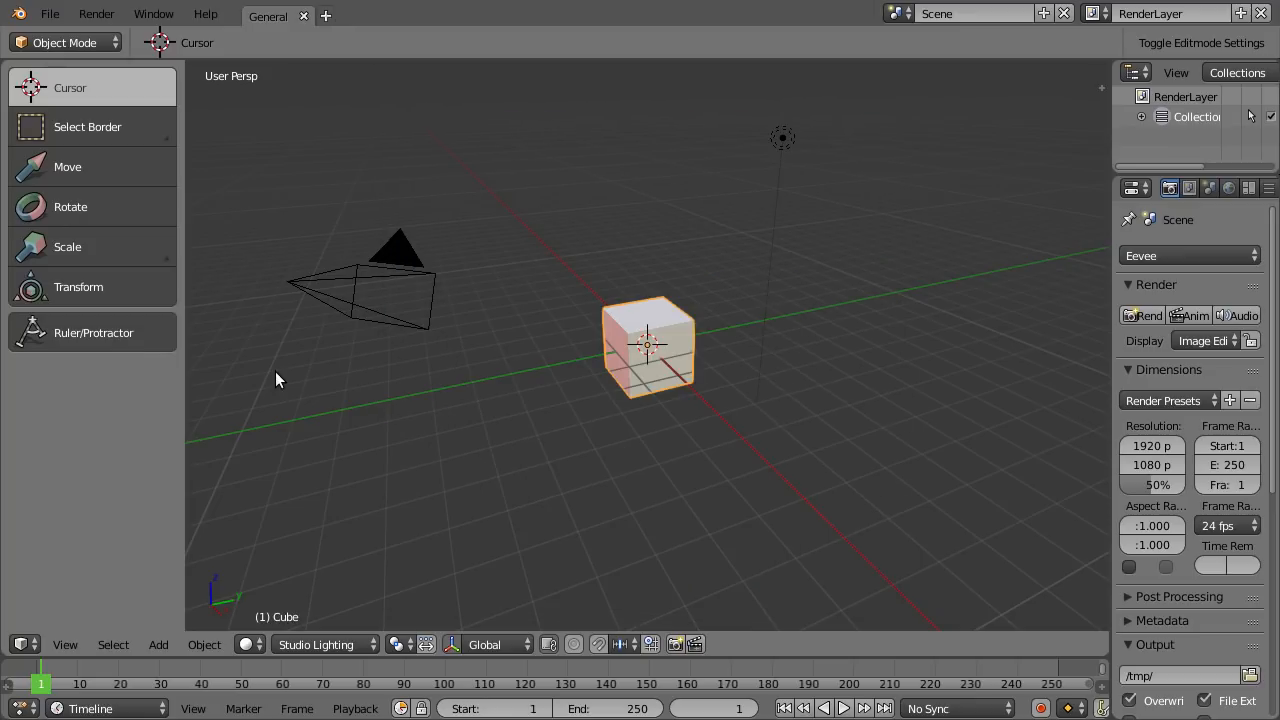
{"action": "mouse_move", "coordinate": [44, 170]}
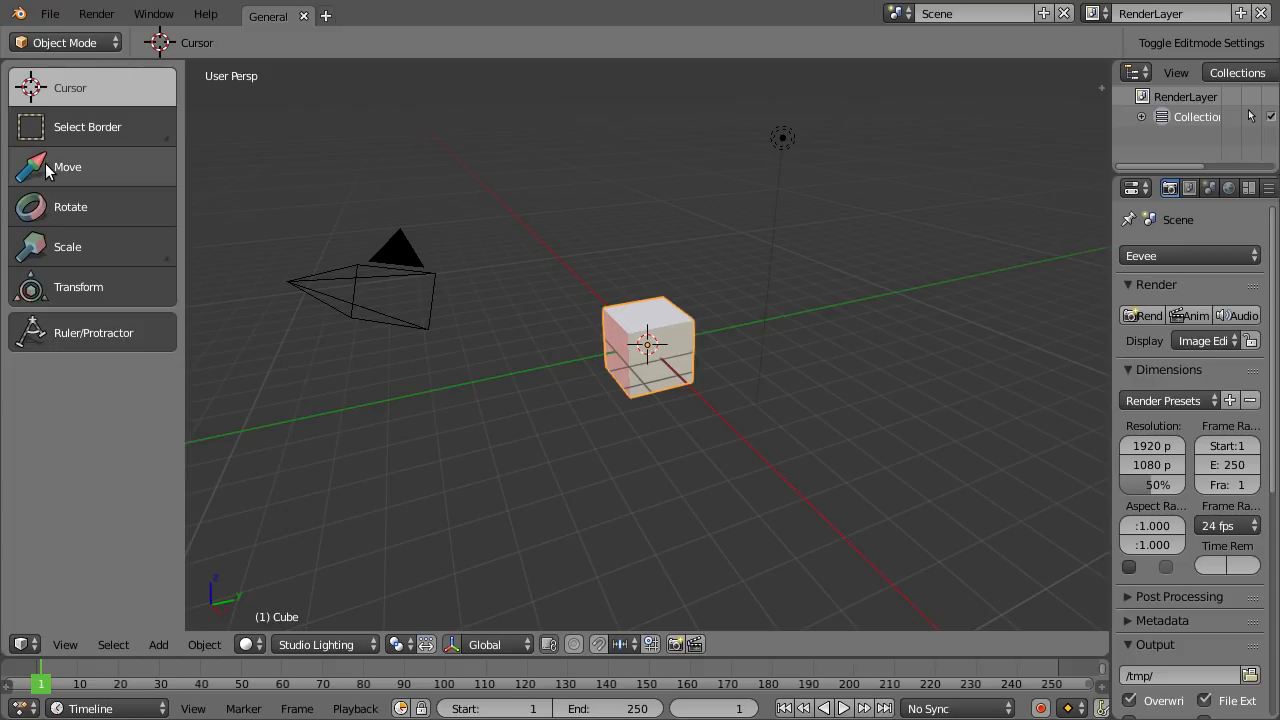
{"action": "mouse_move", "coordinate": [108, 144]}
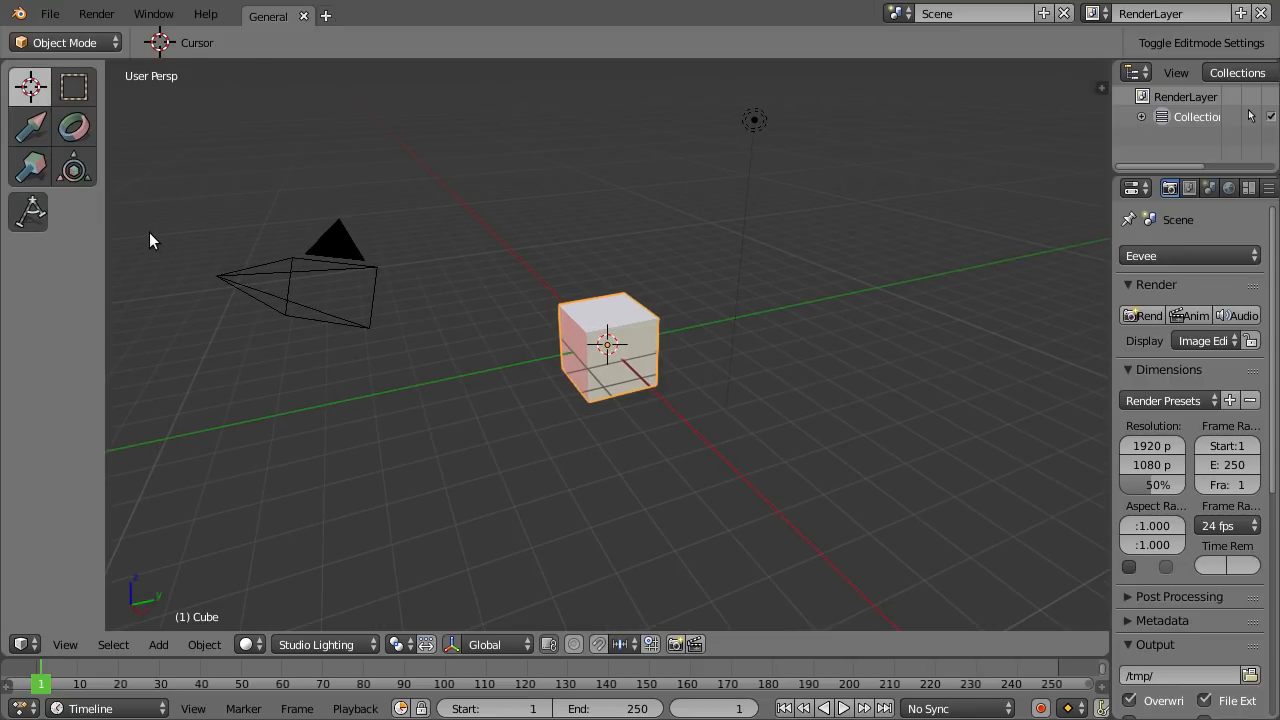
{"action": "mouse_move", "coordinate": [56, 272]}
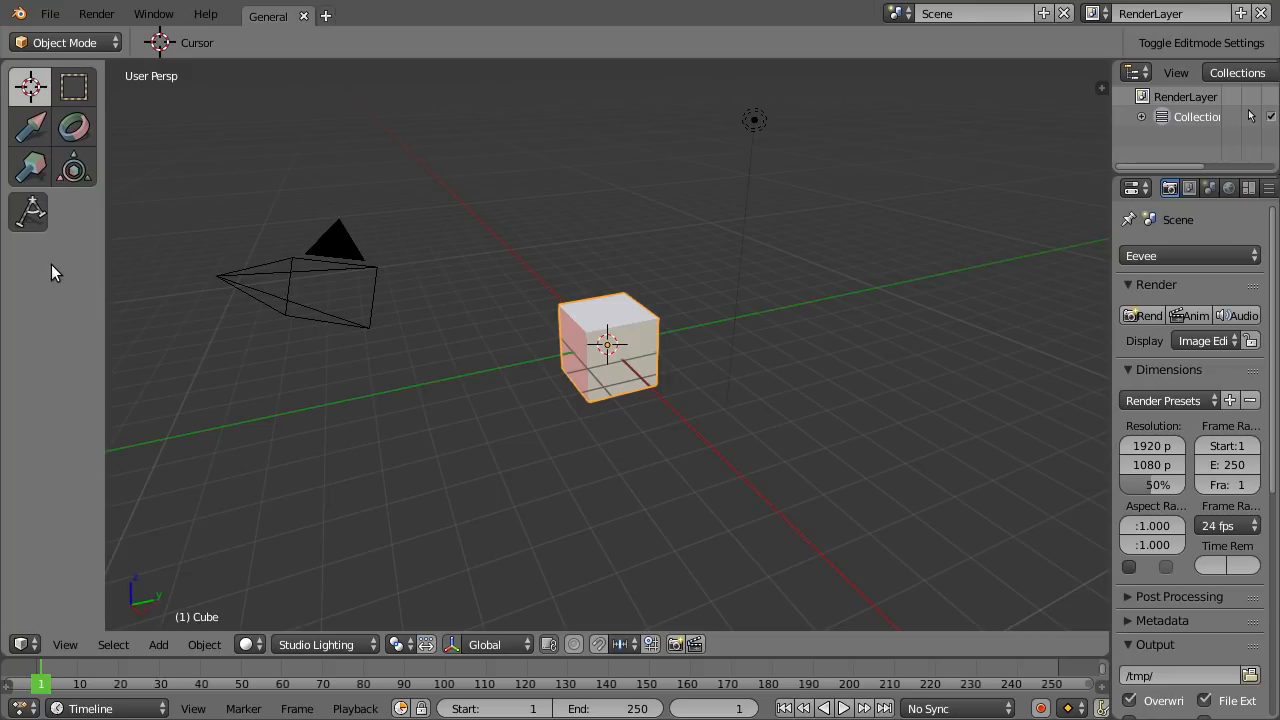
{"action": "mouse_move", "coordinate": [68, 204]}
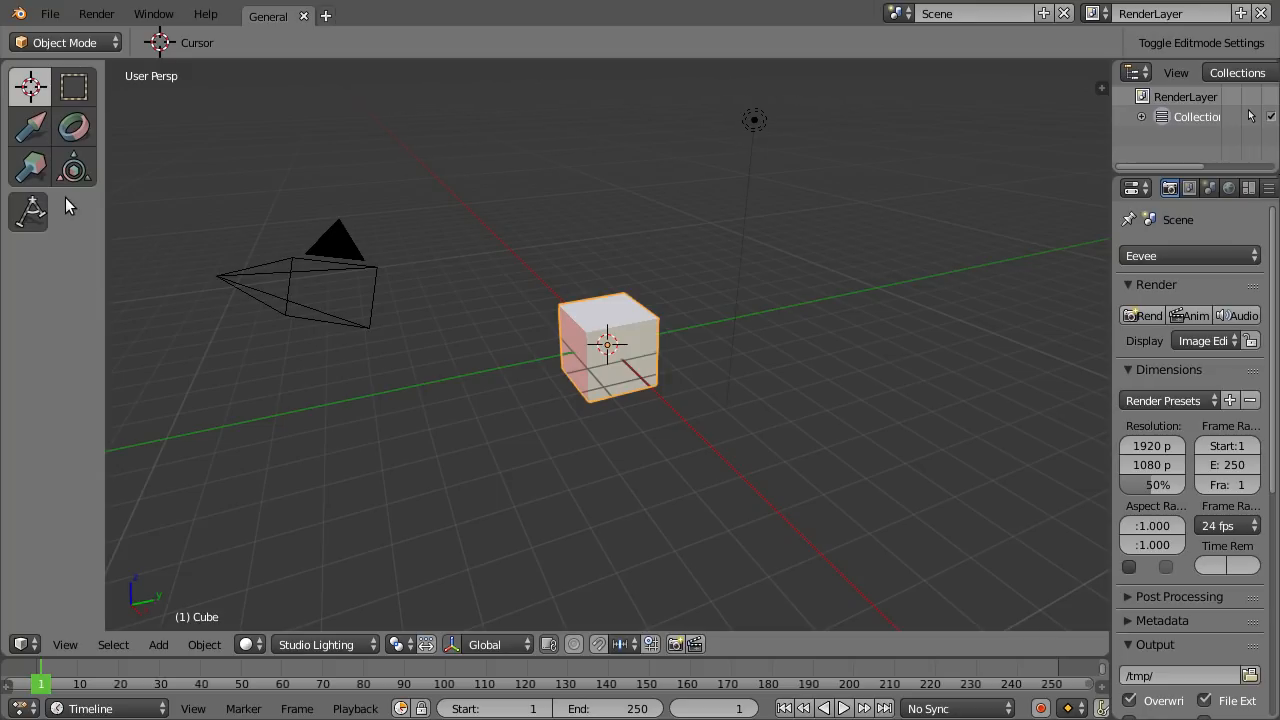
{"action": "mouse_move", "coordinate": [74, 88]}
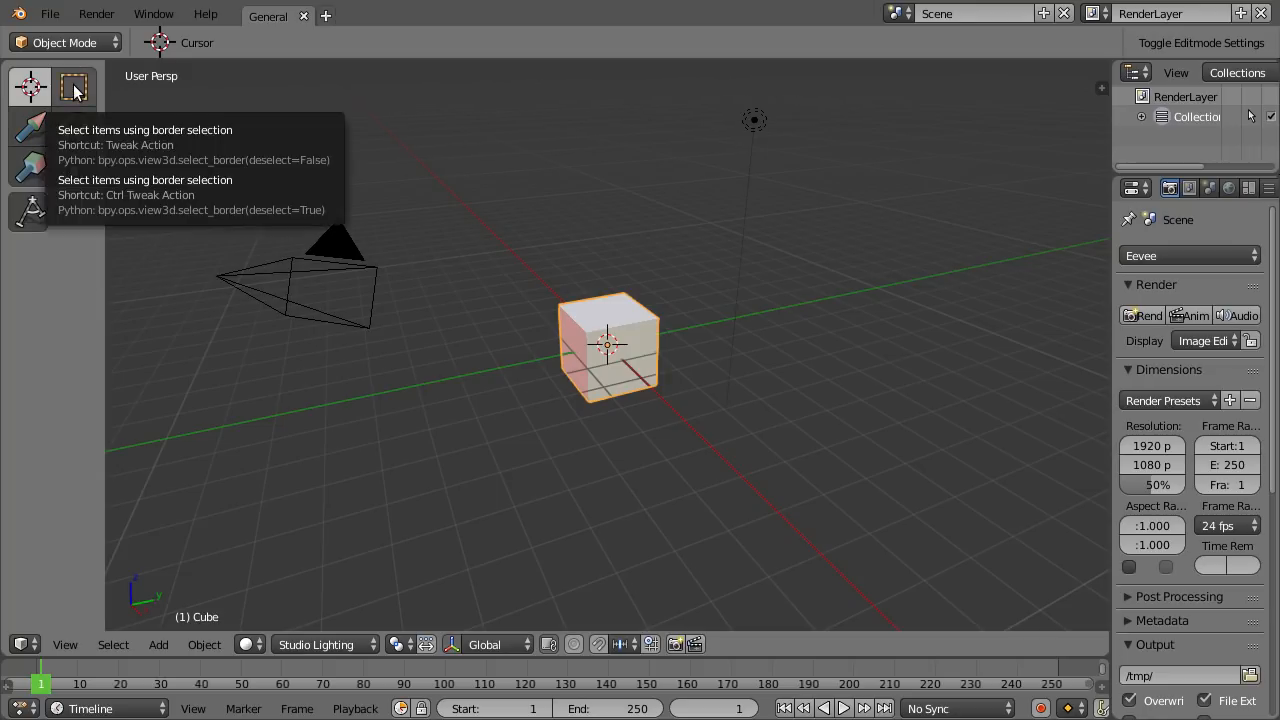
{"action": "mouse_move", "coordinate": [252, 308]}
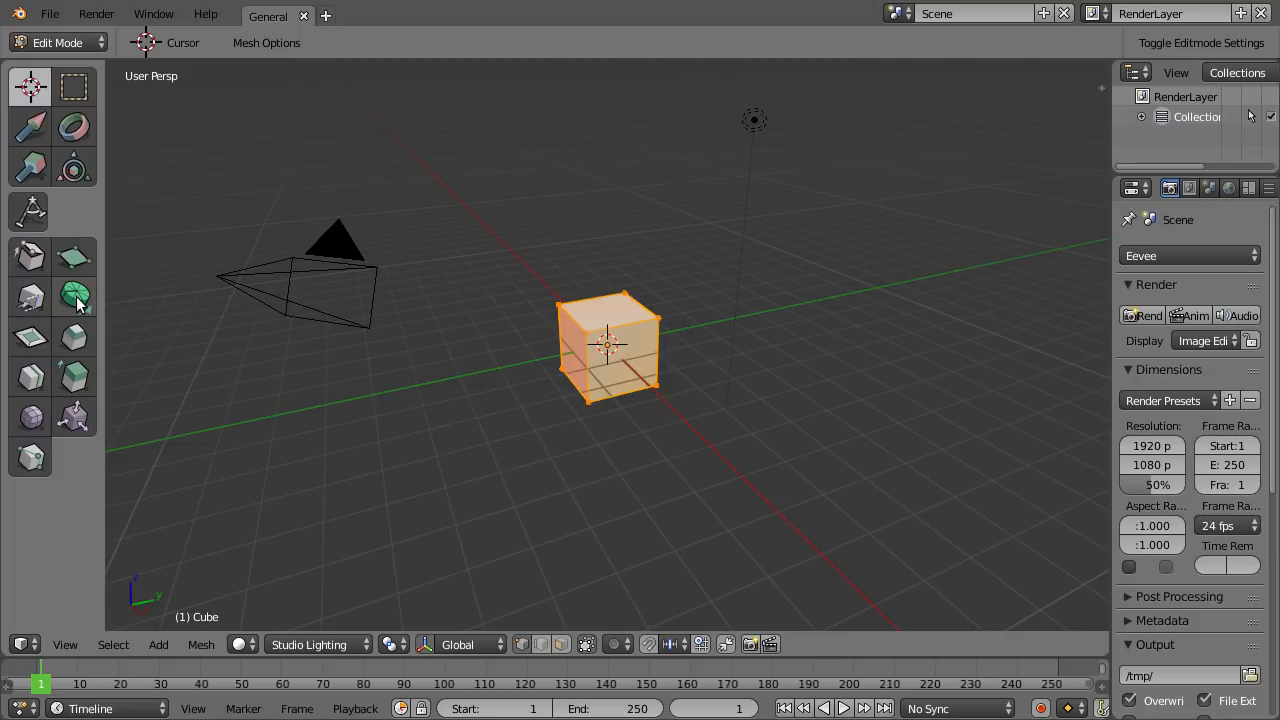
{"action": "mouse_move", "coordinate": [28, 258]}
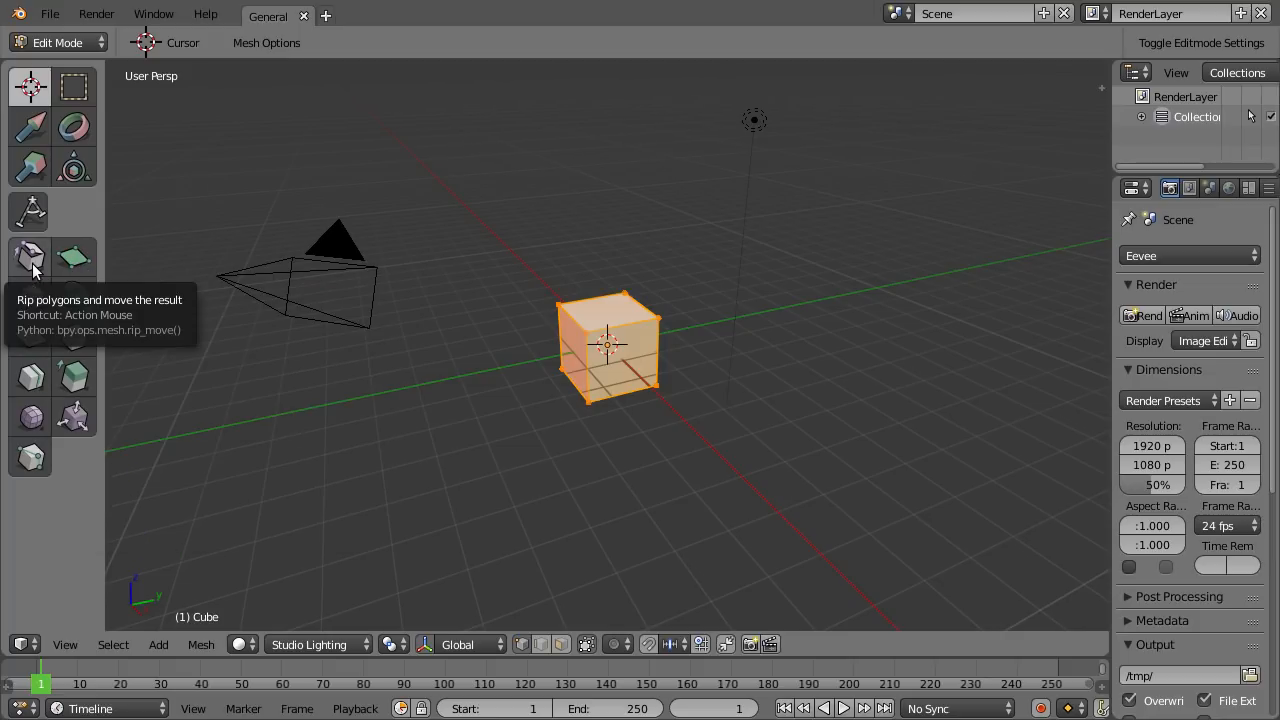
{"action": "mouse_move", "coordinate": [100, 206]}
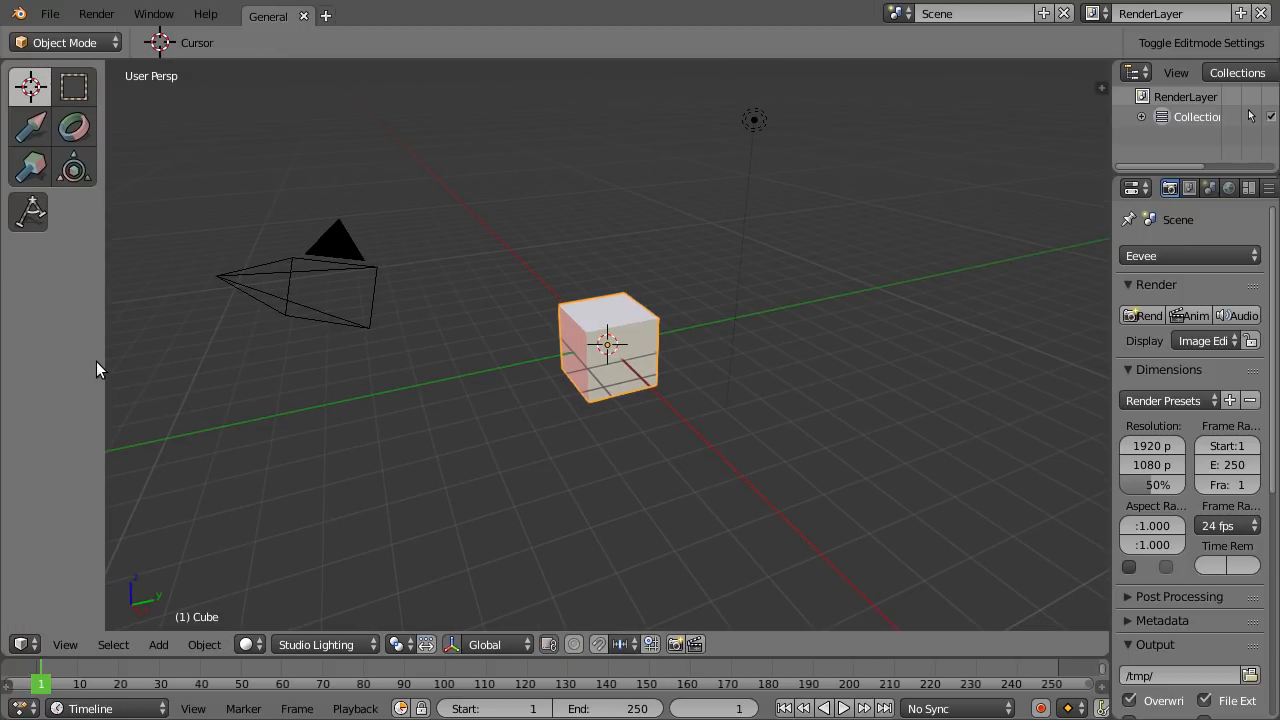
- Switch the cube into Edit Mode with its whole mesh selected
{"action": "key", "text": "Tab"}
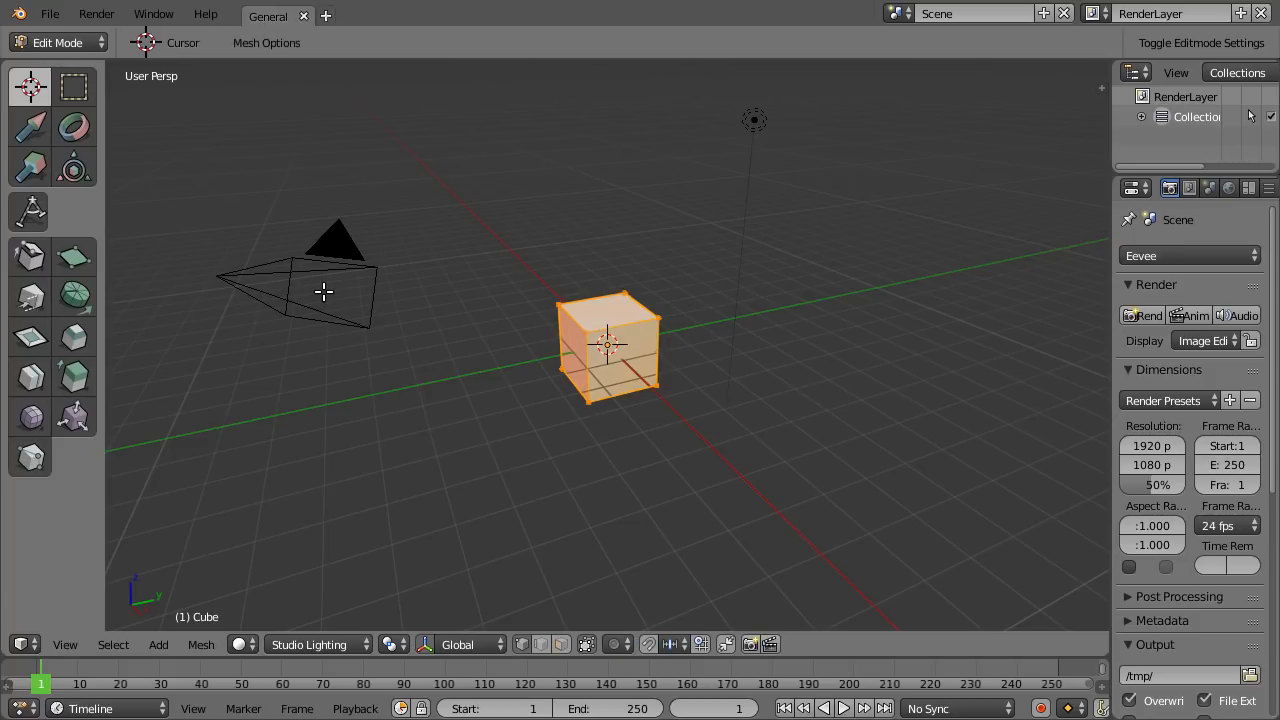
{"action": "mouse_move", "coordinate": [212, 300]}
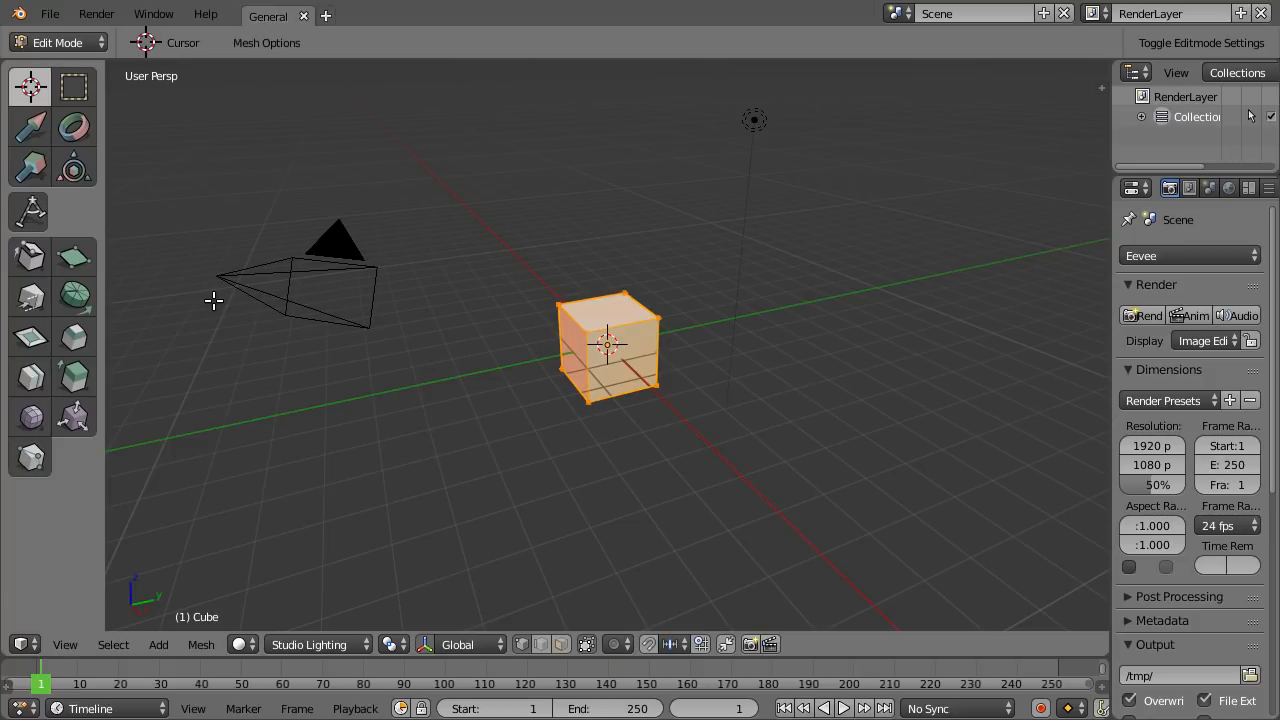
{"action": "mouse_move", "coordinate": [120, 274]}
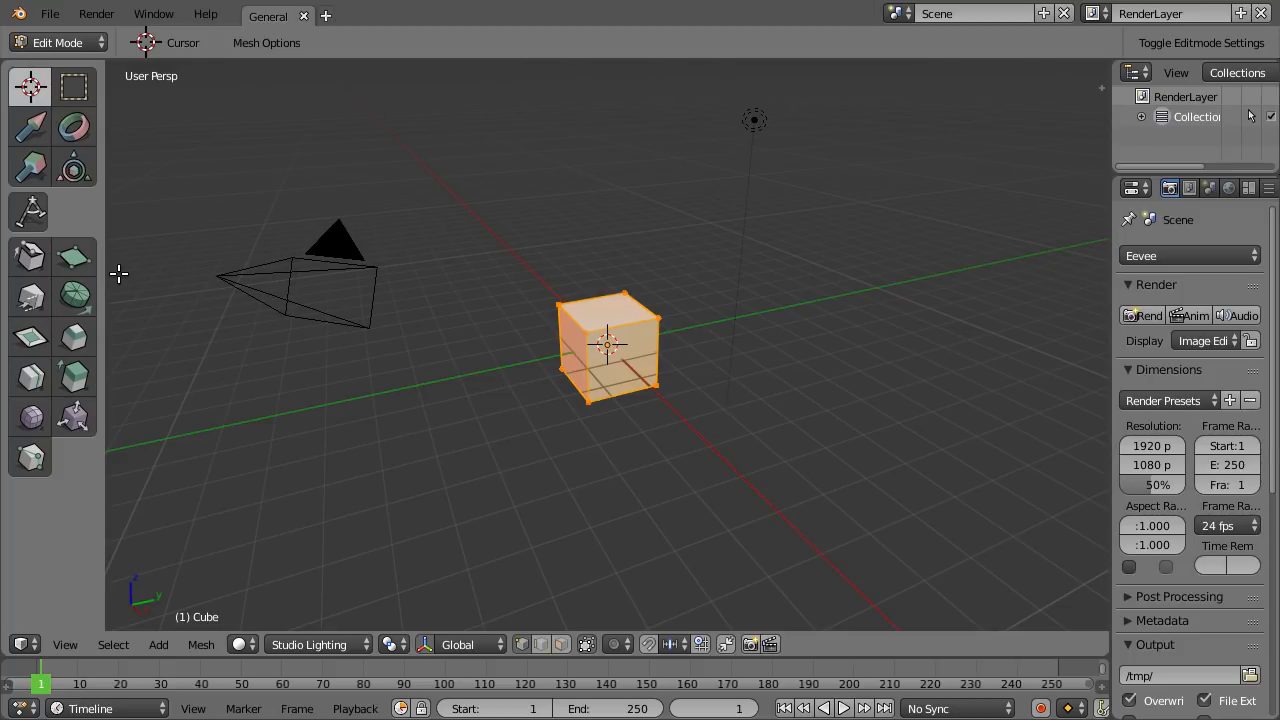
{"action": "mouse_move", "coordinate": [108, 268]}
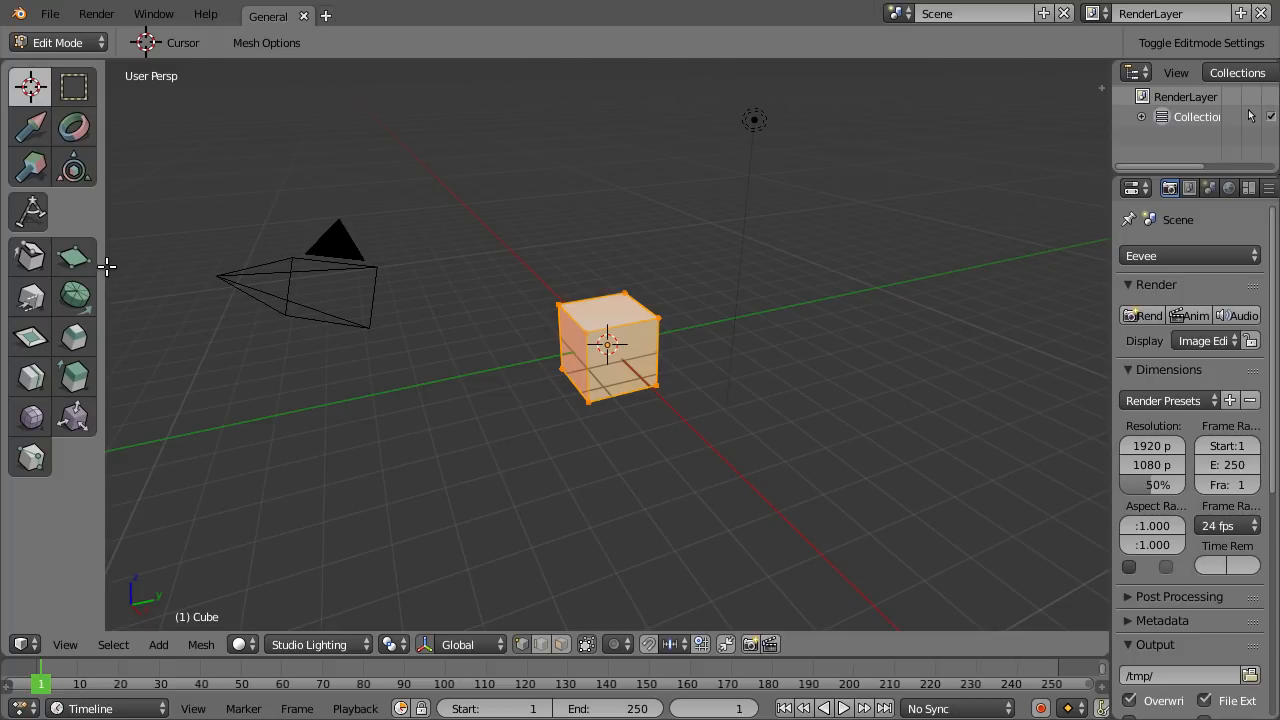
{"action": "mouse_move", "coordinate": [74, 258]}
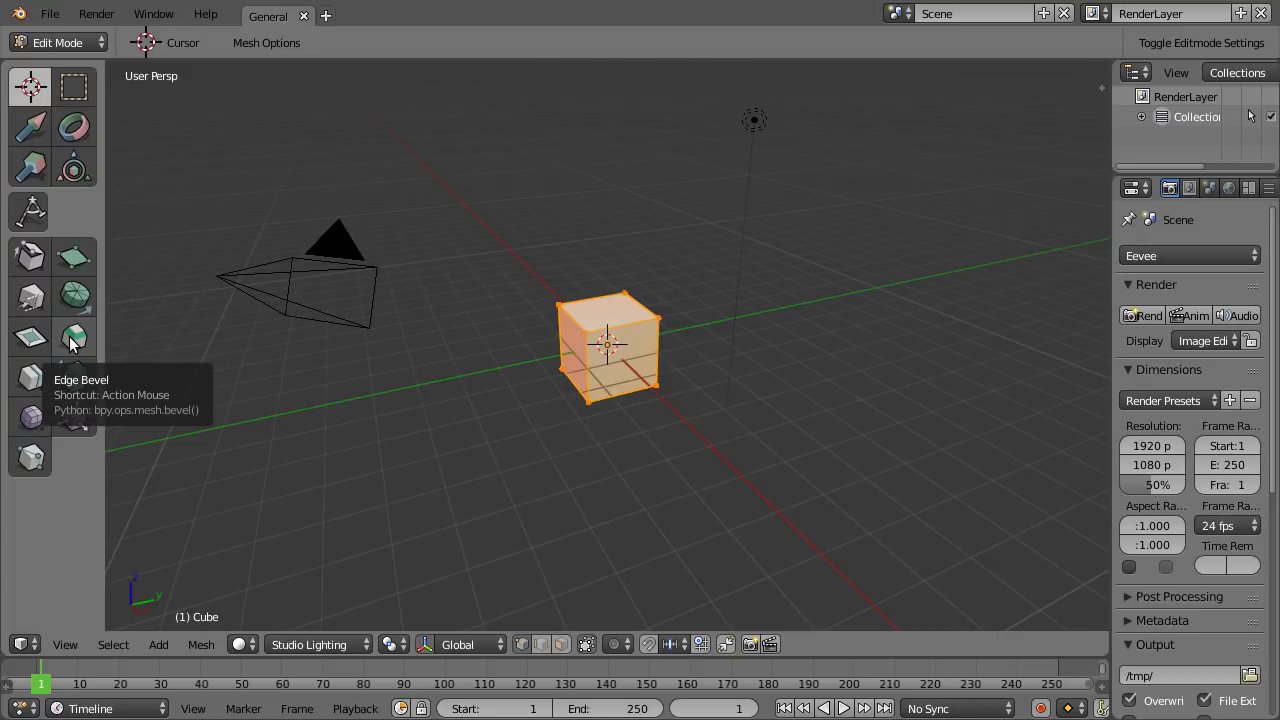
{"action": "mouse_move", "coordinate": [62, 502]}
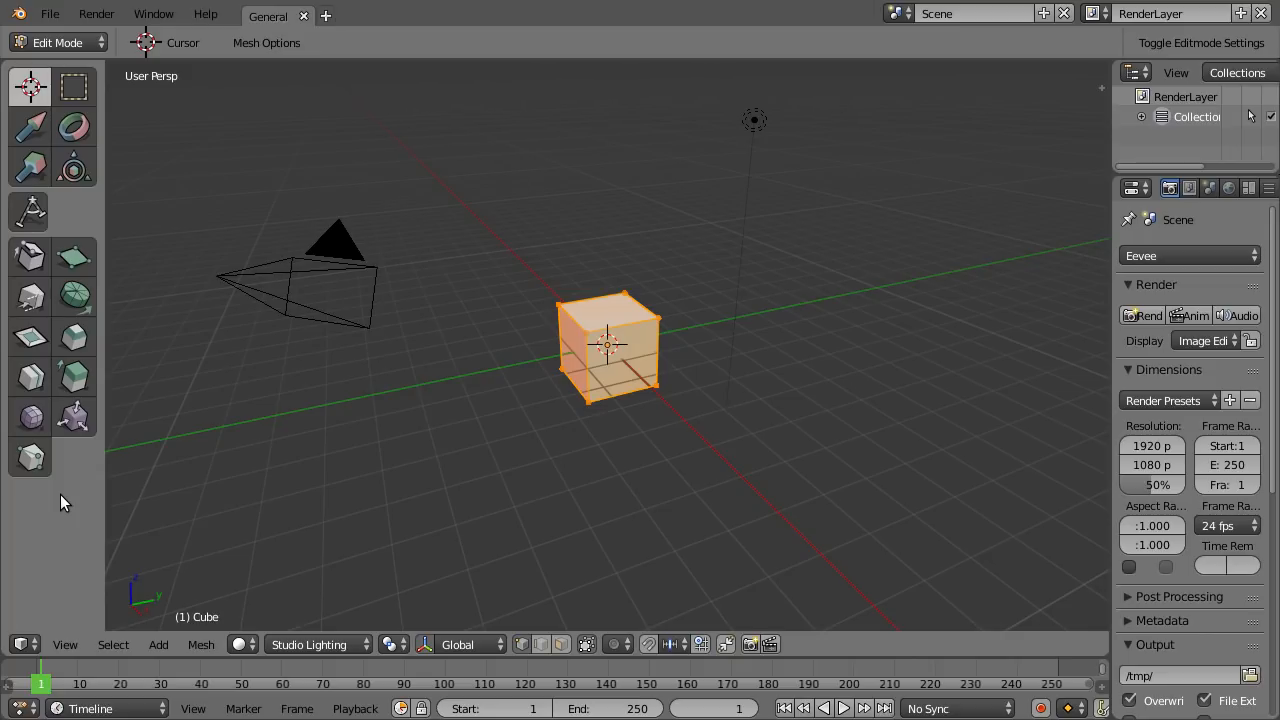
{"action": "mouse_move", "coordinate": [70, 476]}
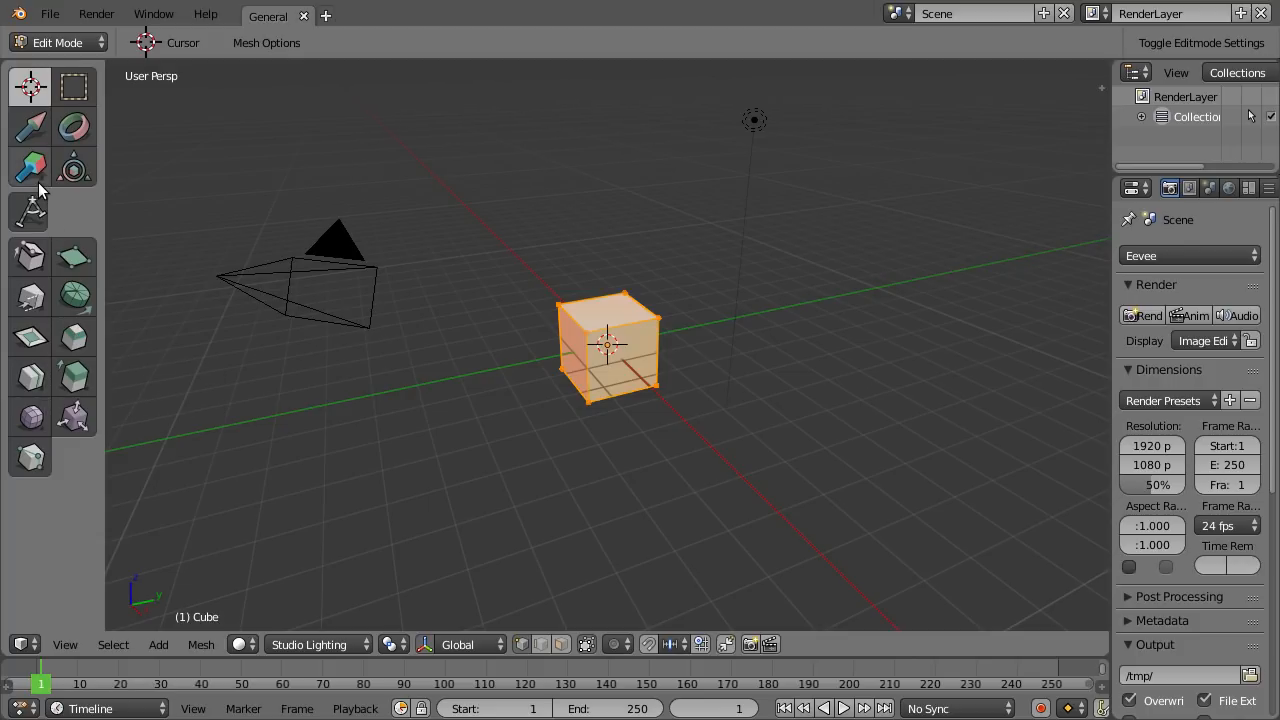
{"action": "mouse_move", "coordinate": [30, 128]}
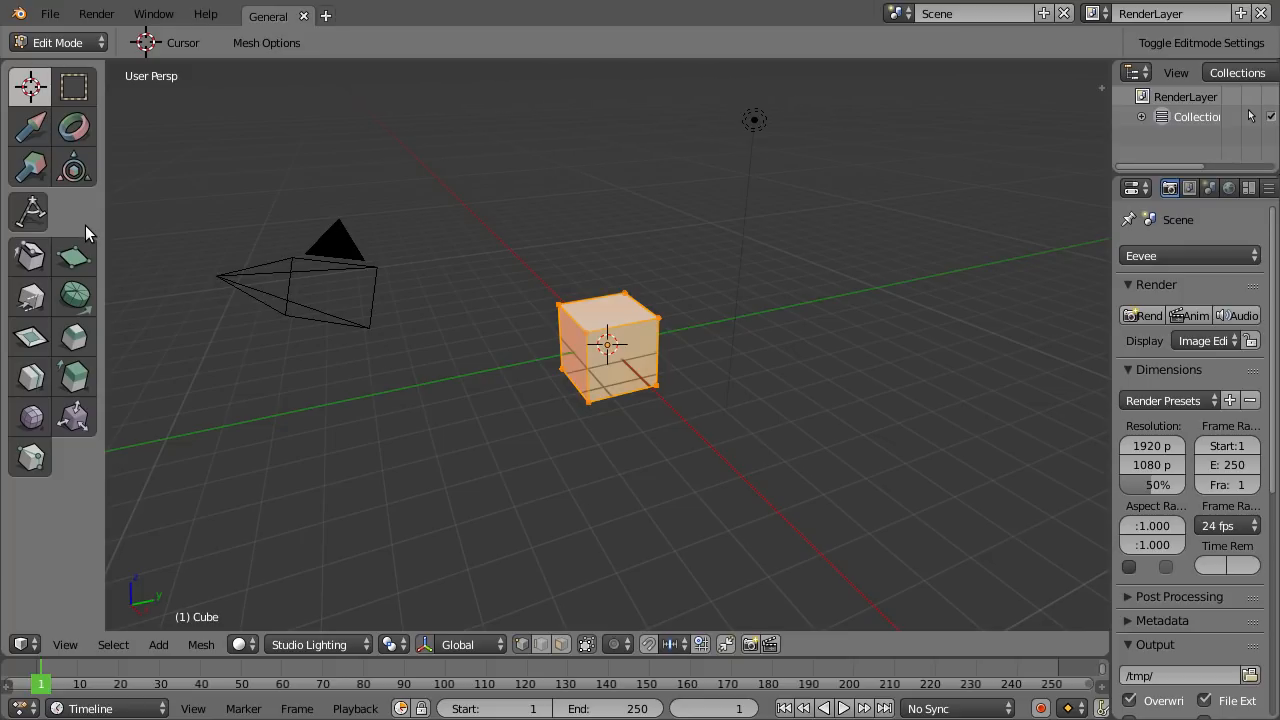
{"action": "mouse_move", "coordinate": [62, 208]}
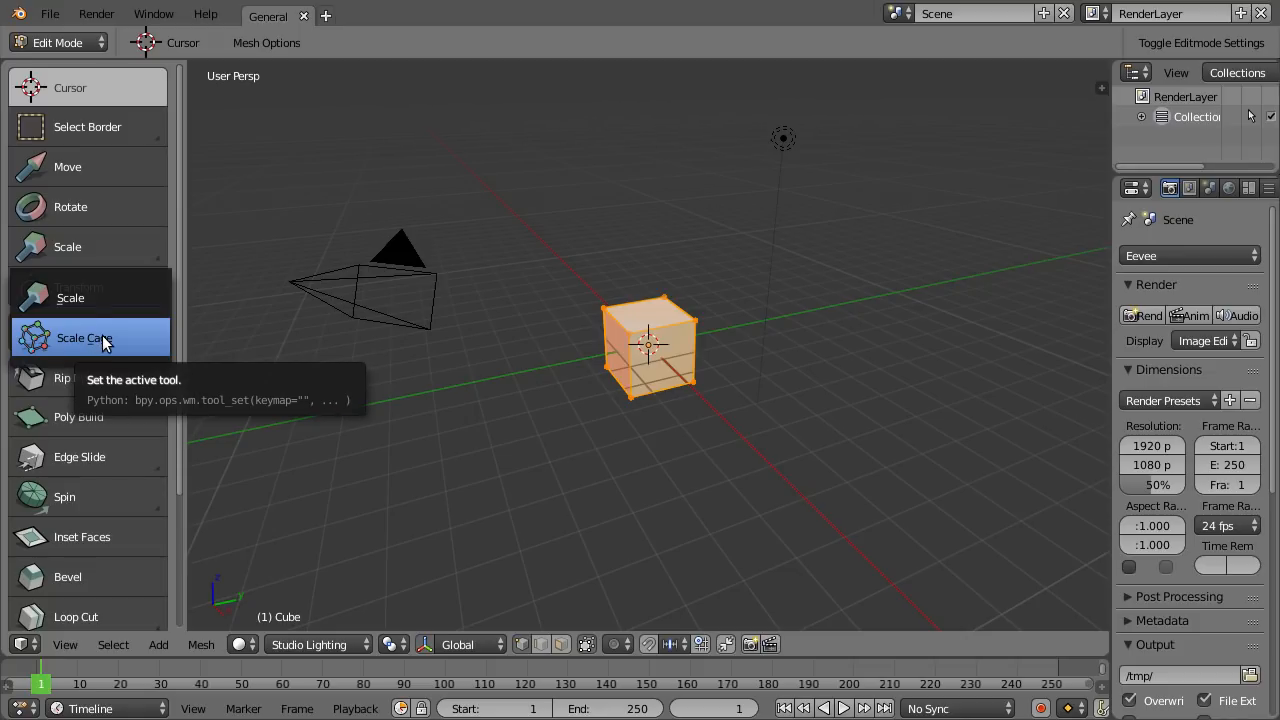
- Activate the Scale Cage tool, wrapping the edit-mode cube in a resize cage
{"action": "left_click", "coordinate": [82, 336]}
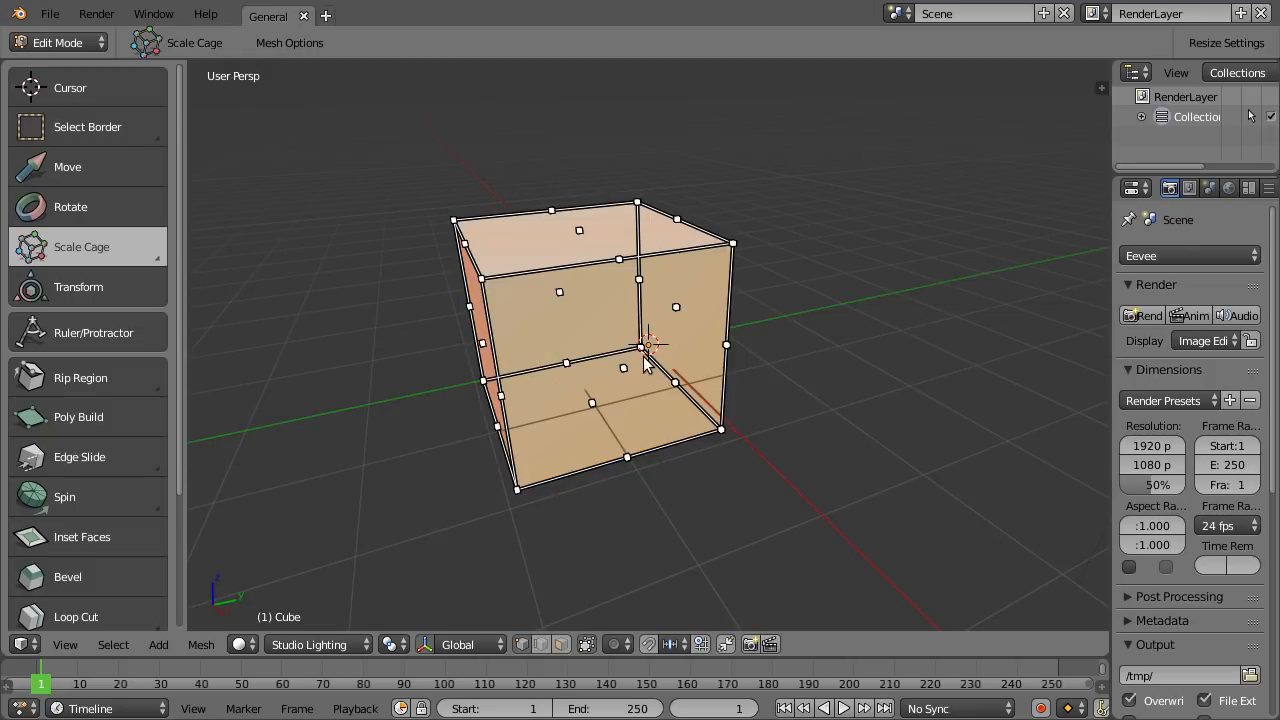
{"action": "mouse_move", "coordinate": [520, 360]}
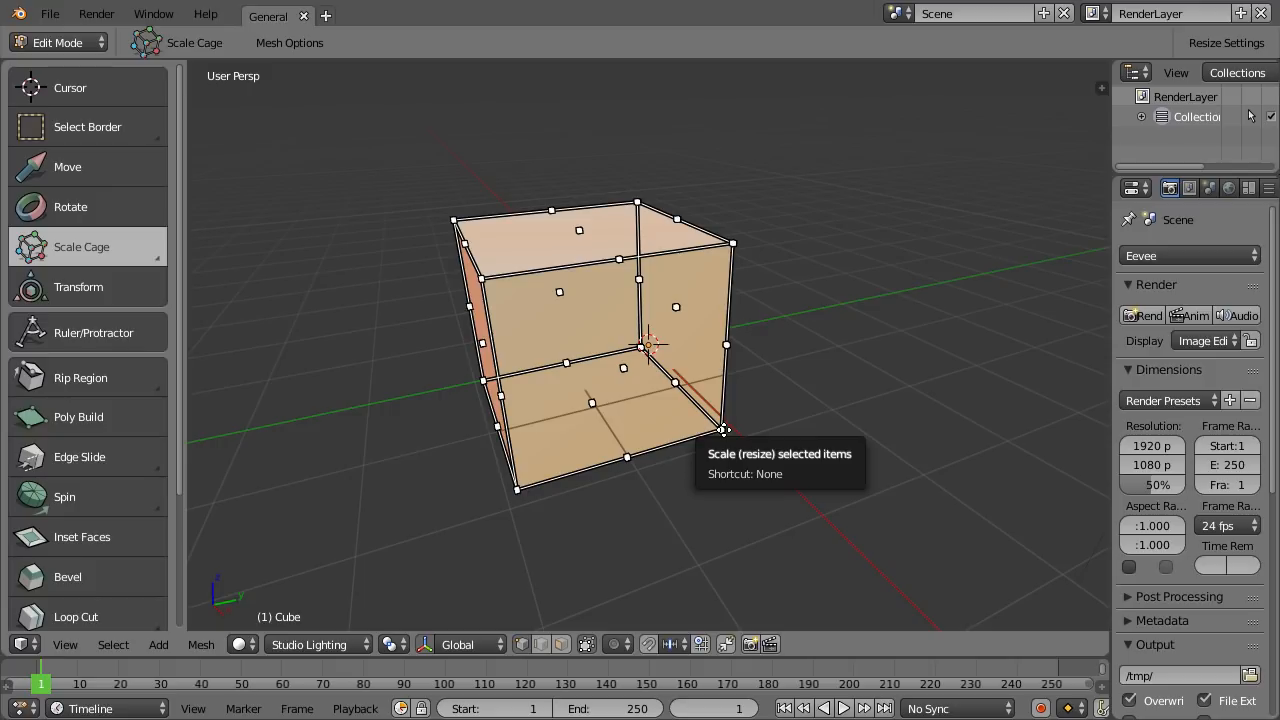
{"action": "mouse_move", "coordinate": [258, 424]}
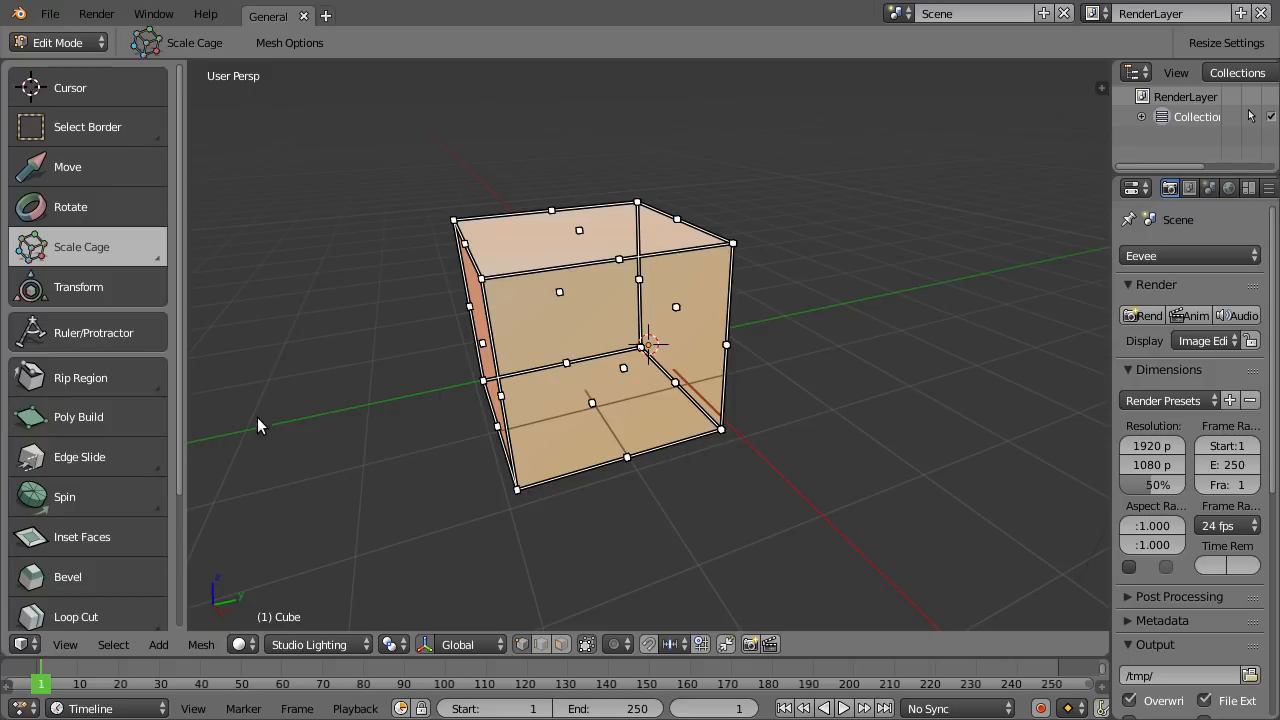
{"action": "left_click", "coordinate": [22, 644]}
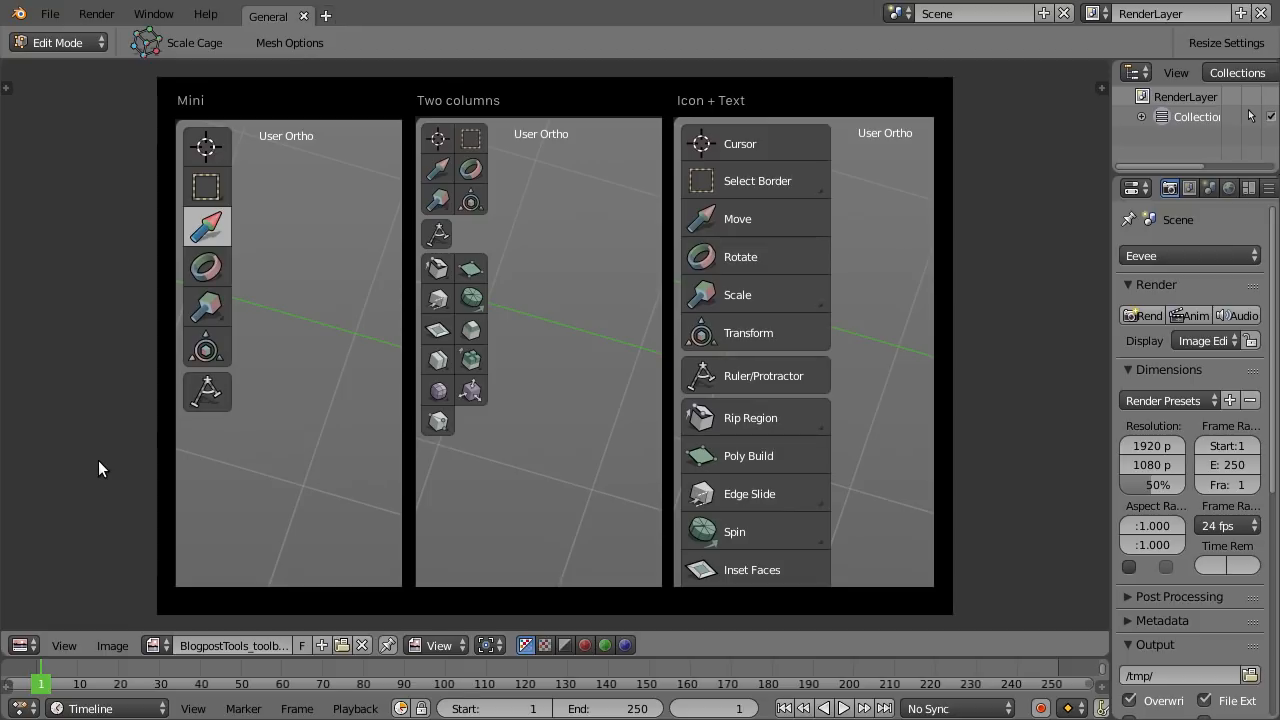
{"action": "mouse_move", "coordinate": [144, 480]}
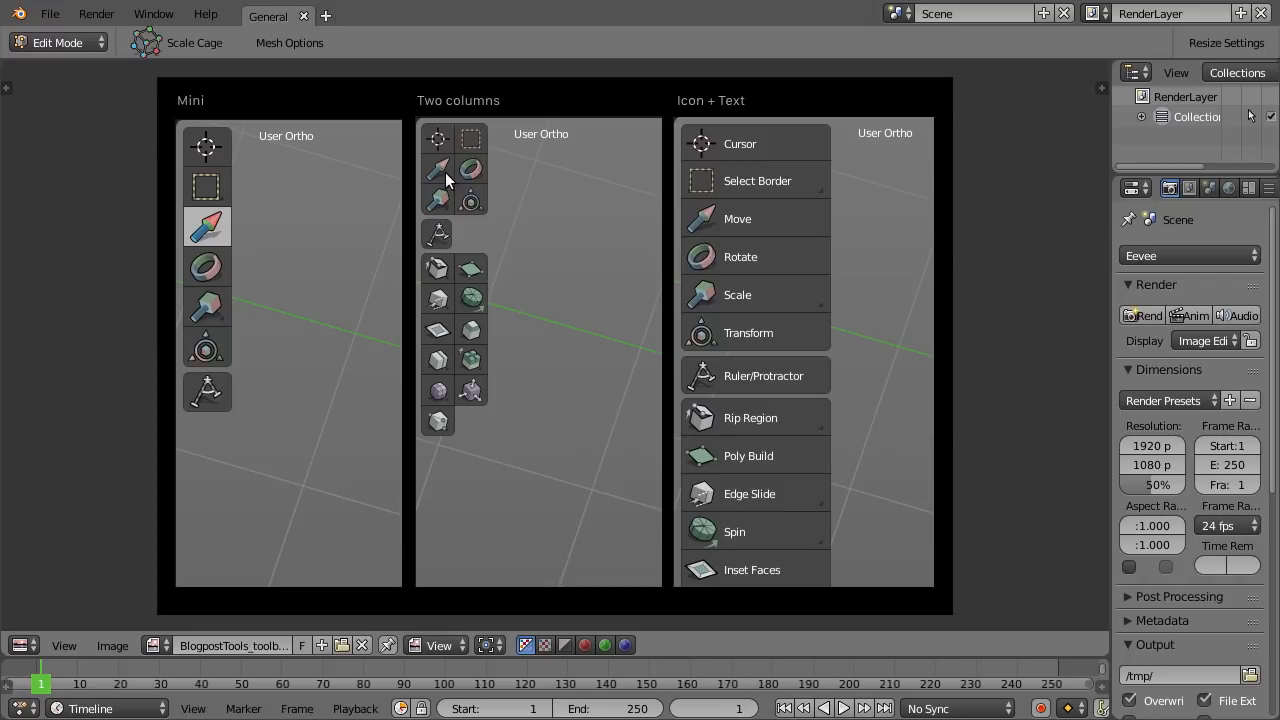
{"action": "mouse_move", "coordinate": [446, 180]}
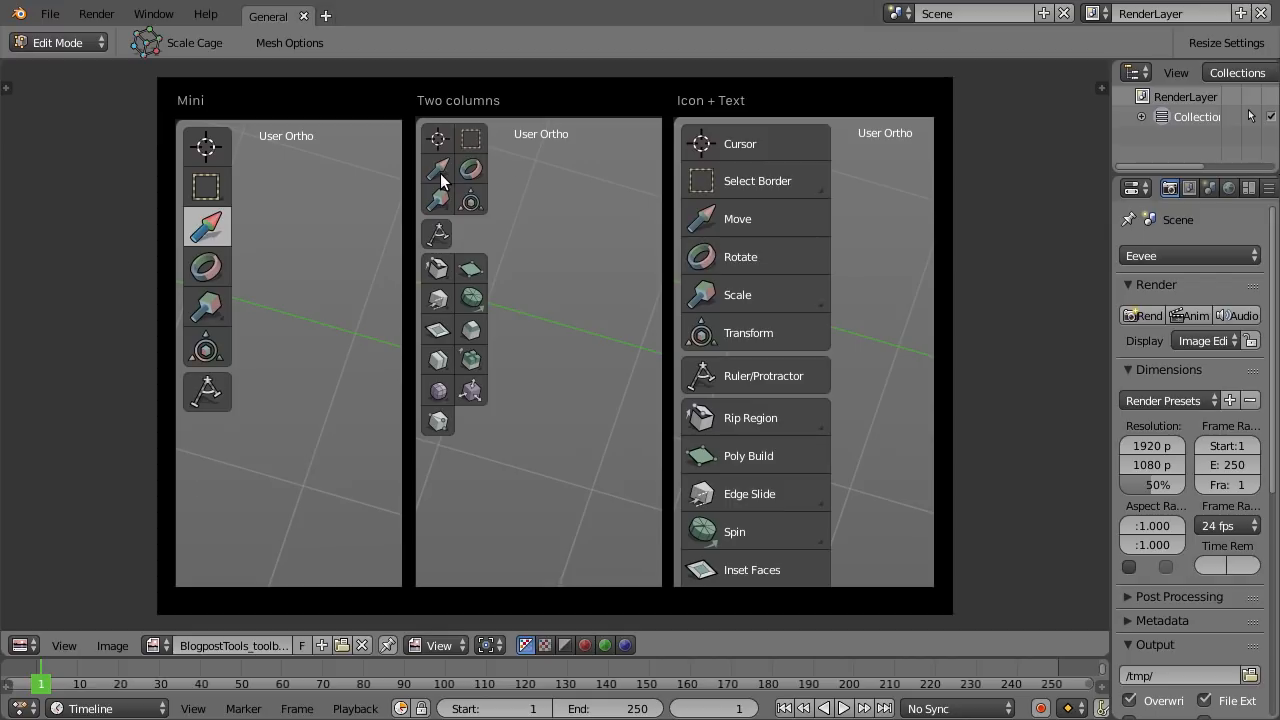
{"action": "mouse_move", "coordinate": [210, 236]}
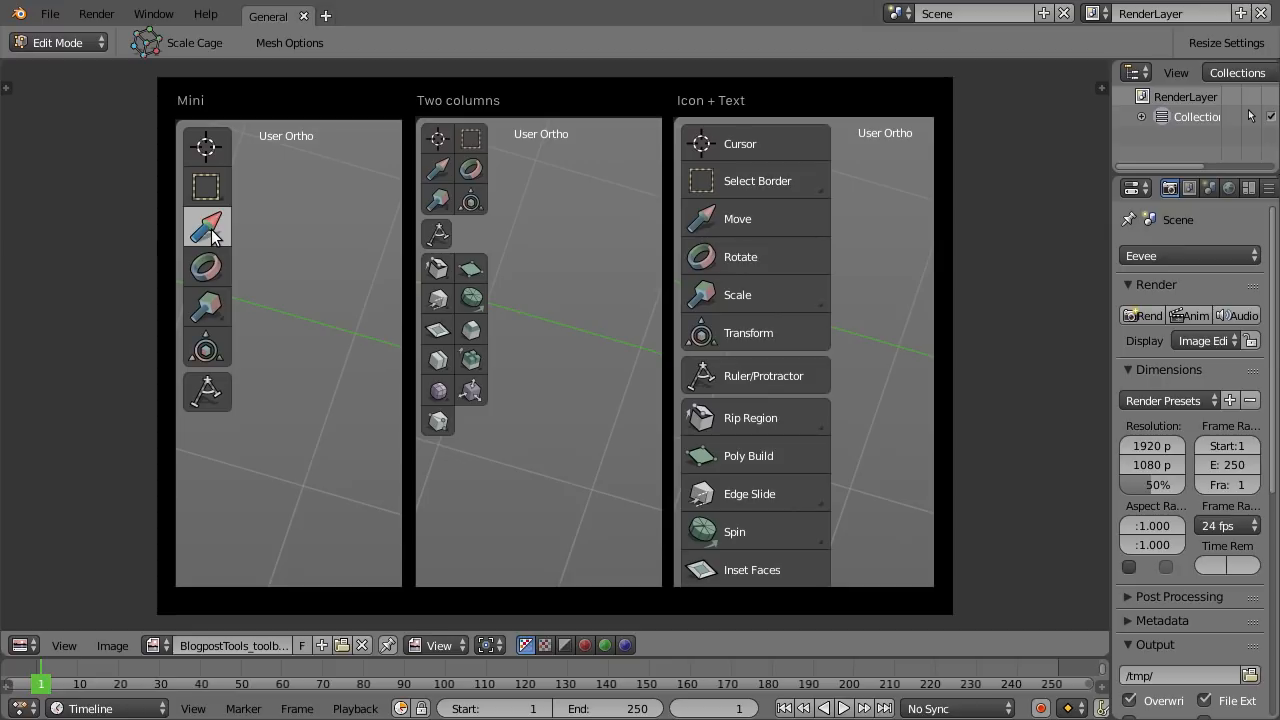
{"action": "mouse_move", "coordinate": [458, 224]}
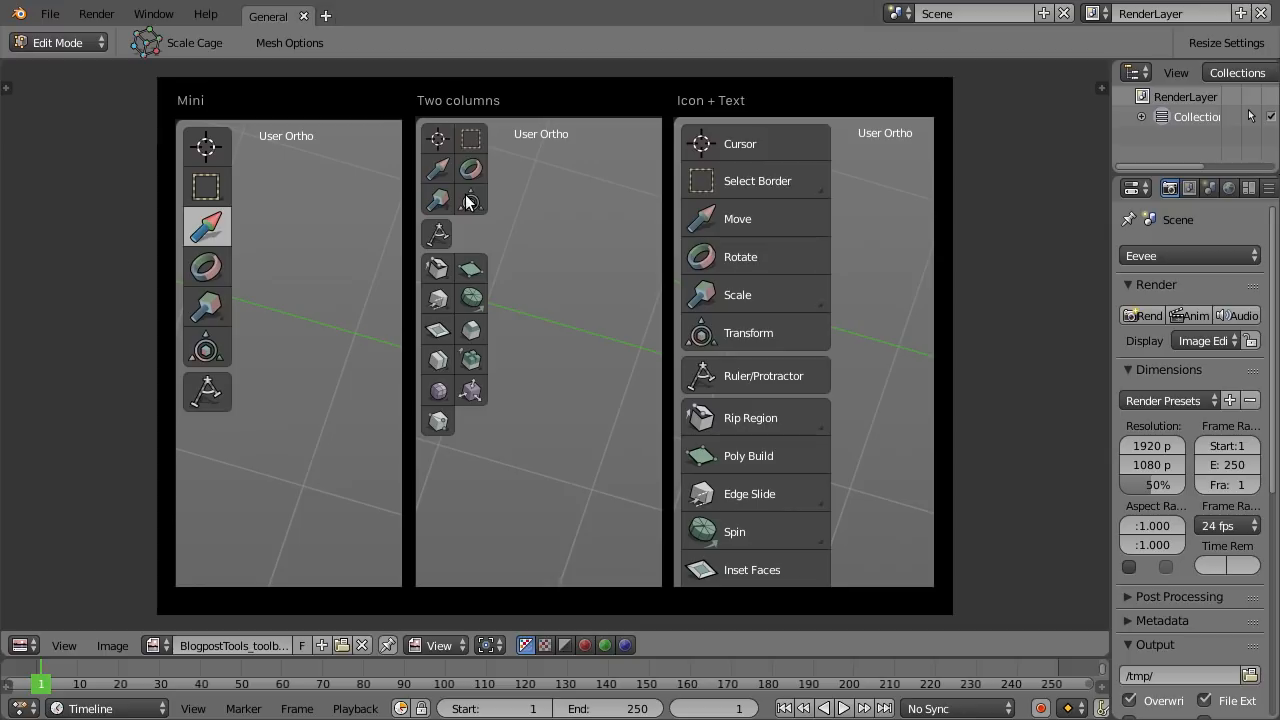
{"action": "mouse_move", "coordinate": [742, 120]}
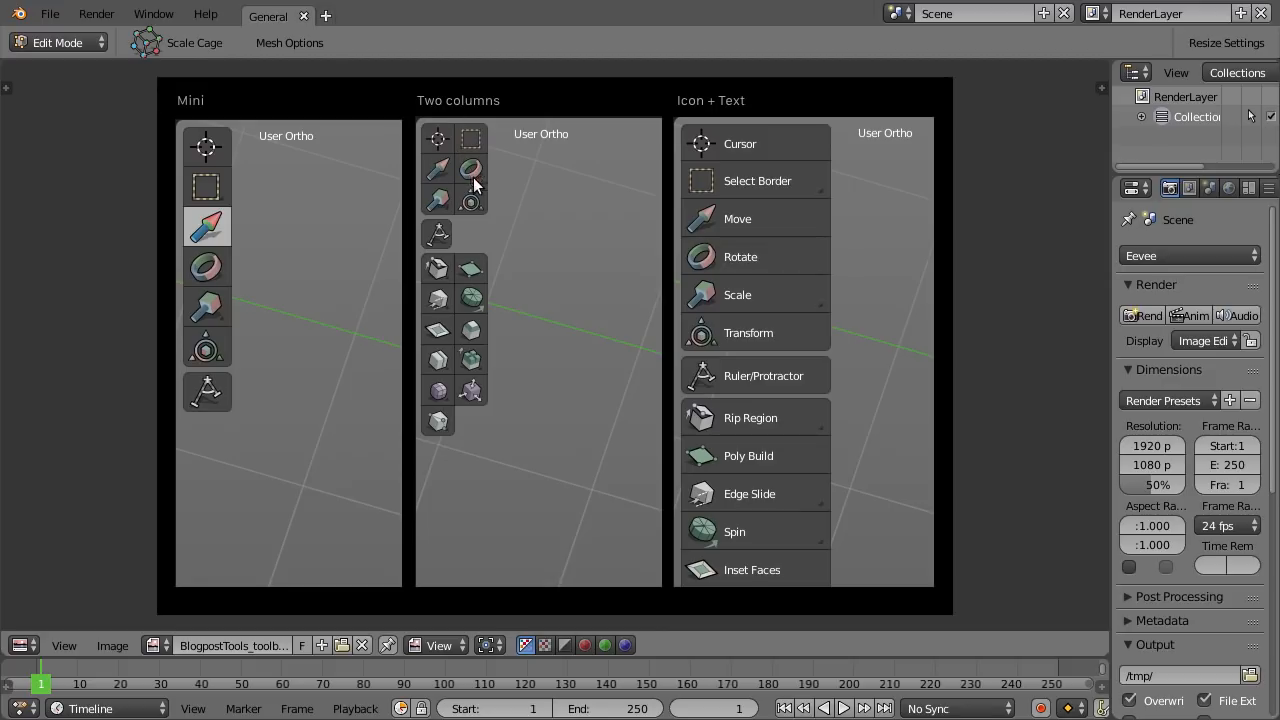
{"action": "mouse_move", "coordinate": [480, 370]}
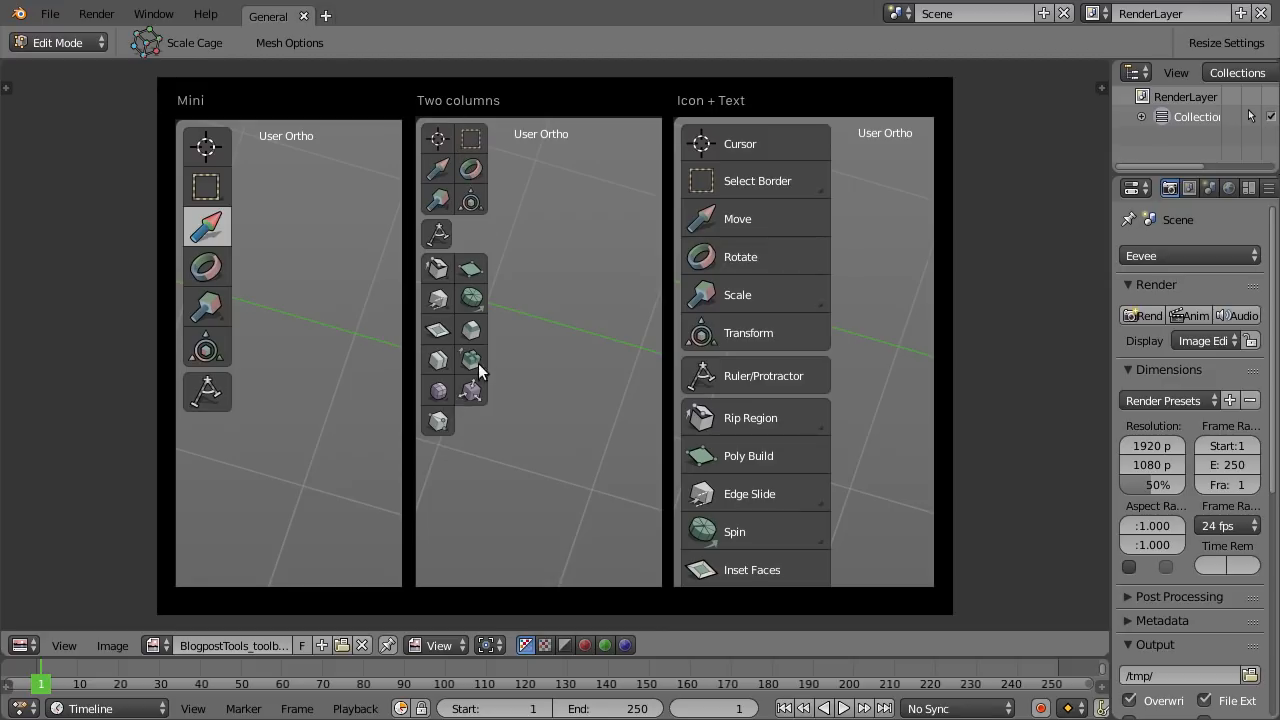
{"action": "mouse_move", "coordinate": [780, 220]}
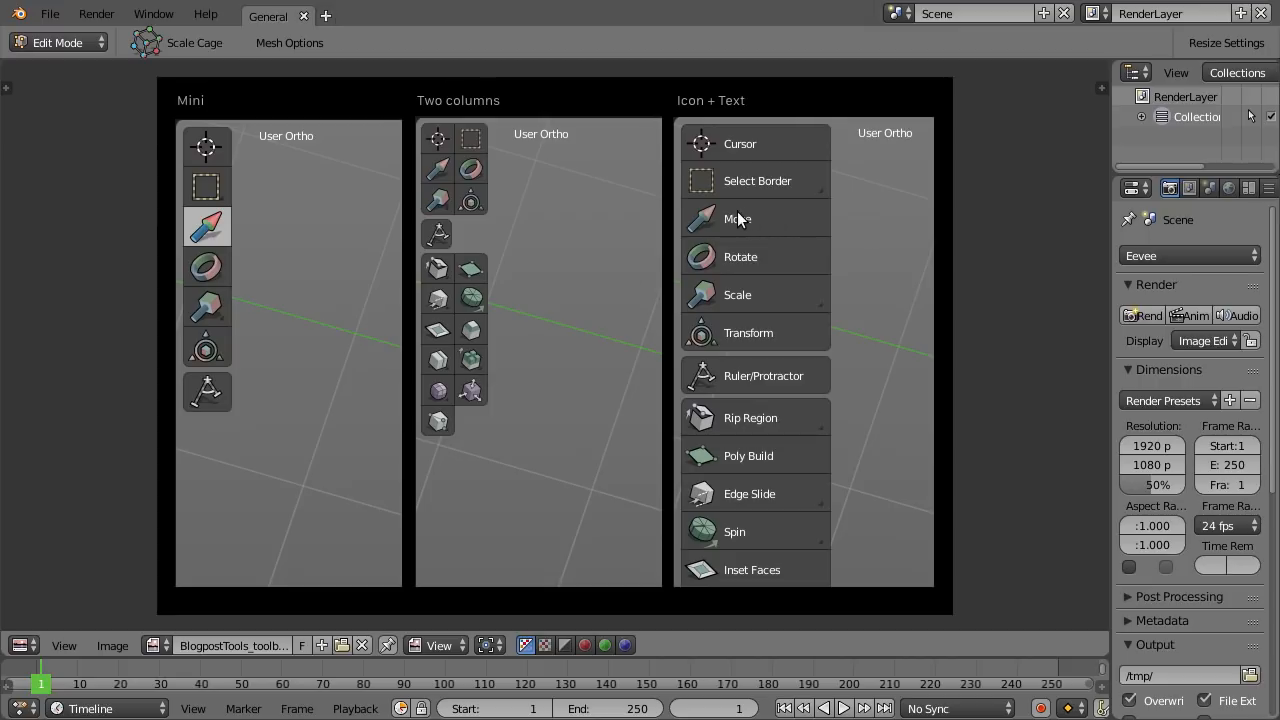
{"action": "mouse_move", "coordinate": [296, 152]}
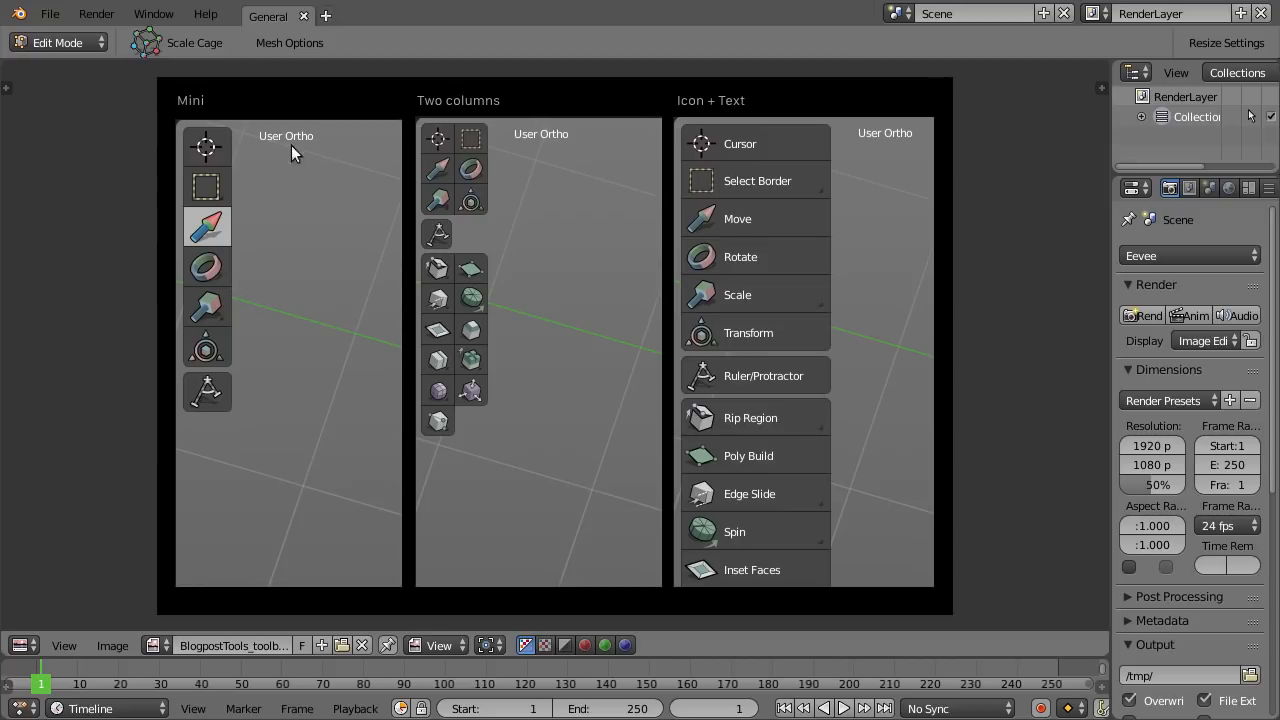
{"action": "mouse_move", "coordinate": [168, 414]}
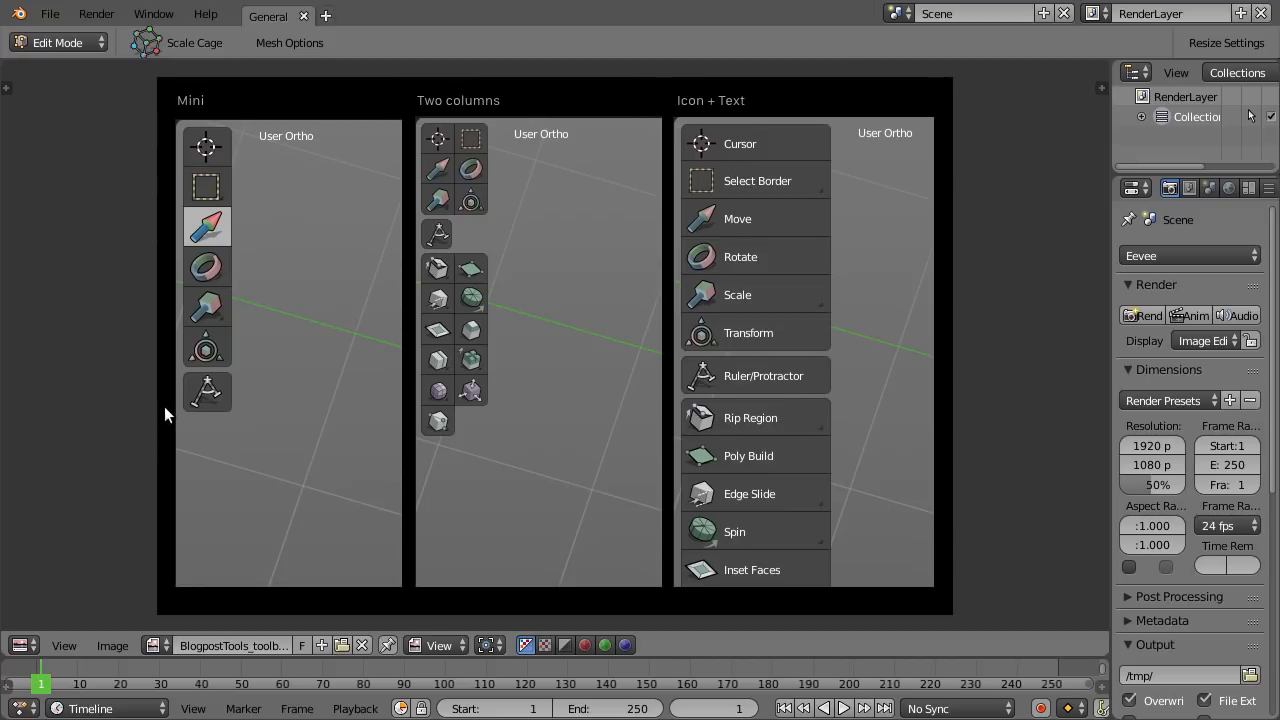
{"action": "mouse_move", "coordinate": [372, 236]}
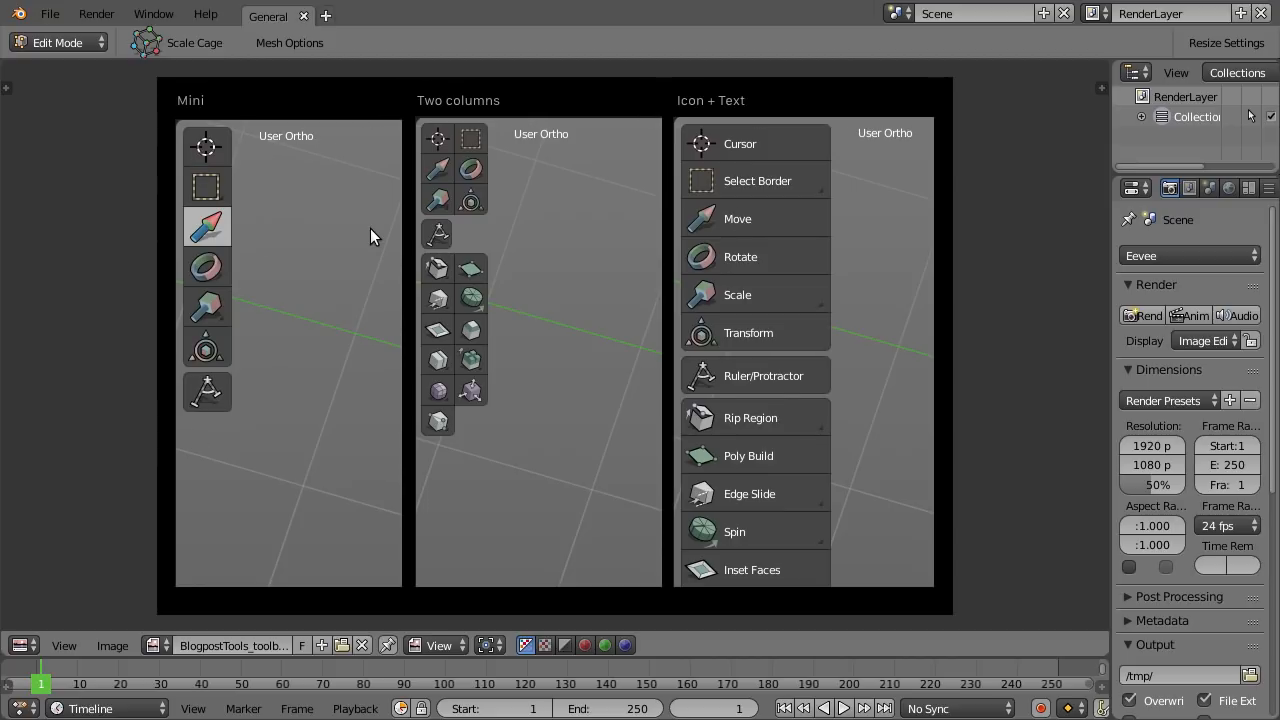
{"action": "mouse_move", "coordinate": [380, 394]}
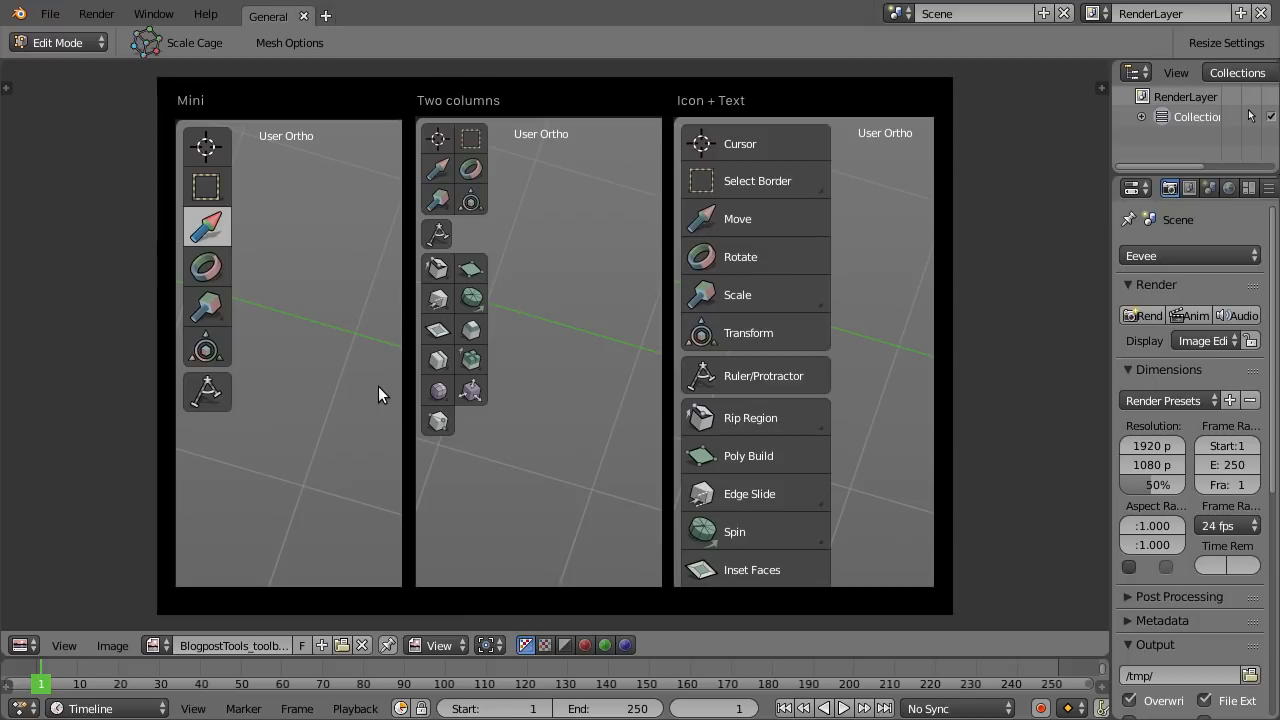